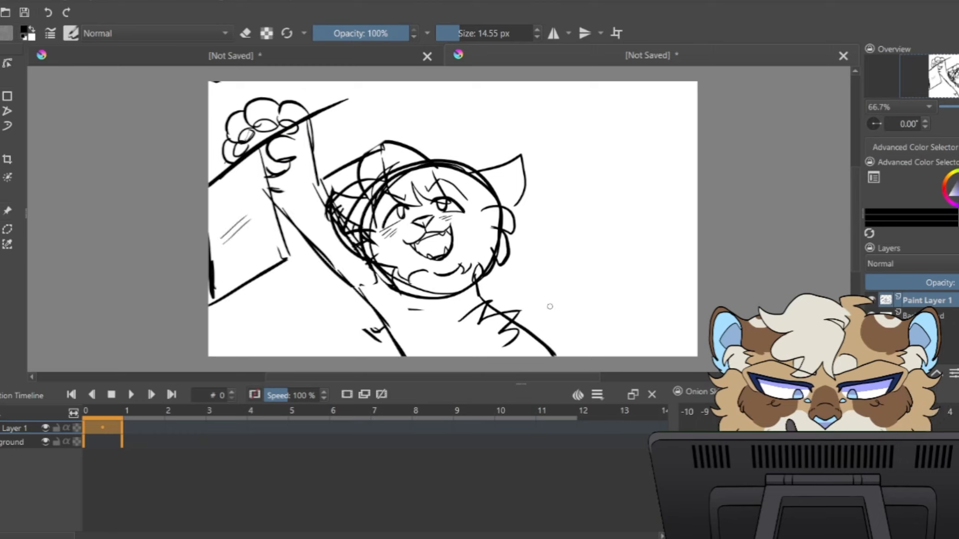
pyautogui.moveTo(582, 207)
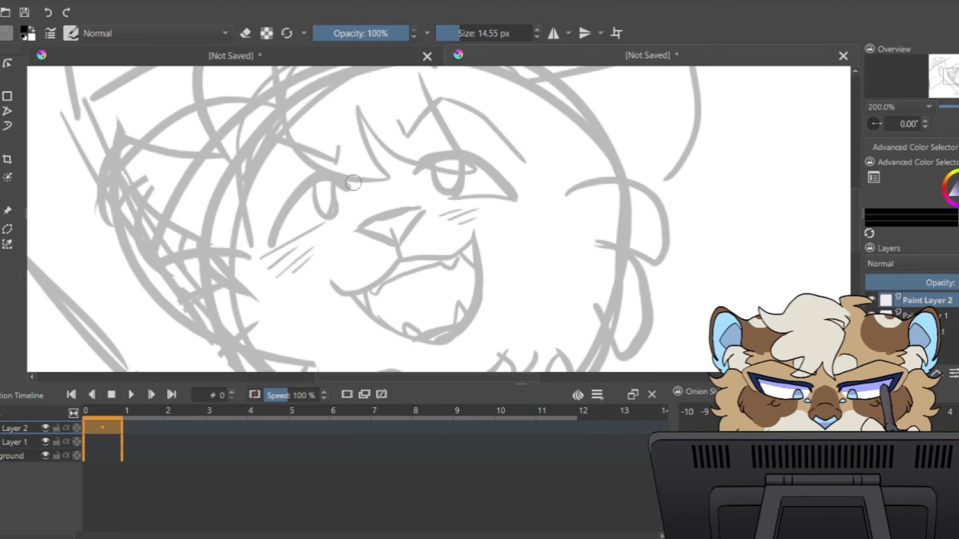
# Ink both eyes and brows, the nose, upper lip, open mouth outline and fangs in black
pyautogui.moveTo(354, 178); pyautogui.dragTo(276, 238)
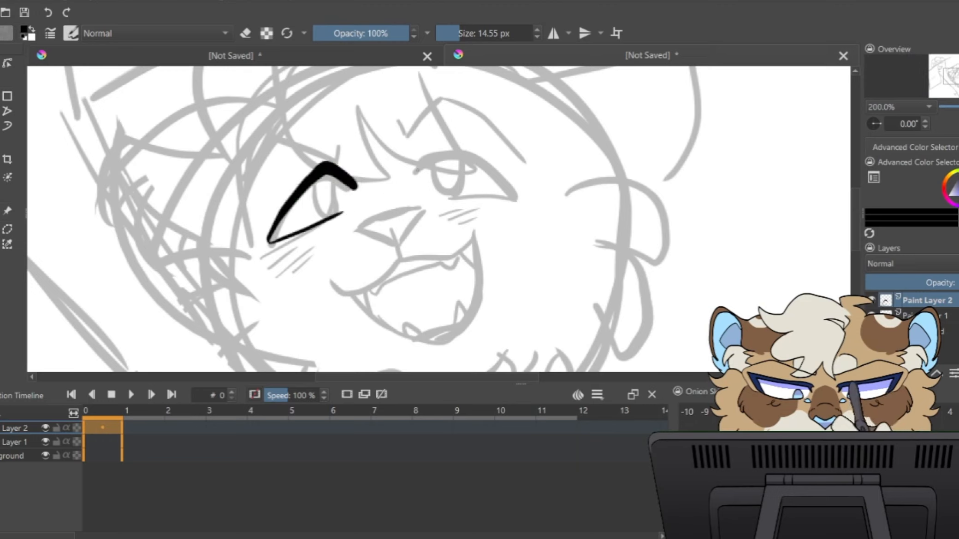
pyautogui.moveTo(422, 159); pyautogui.dragTo(520, 189)
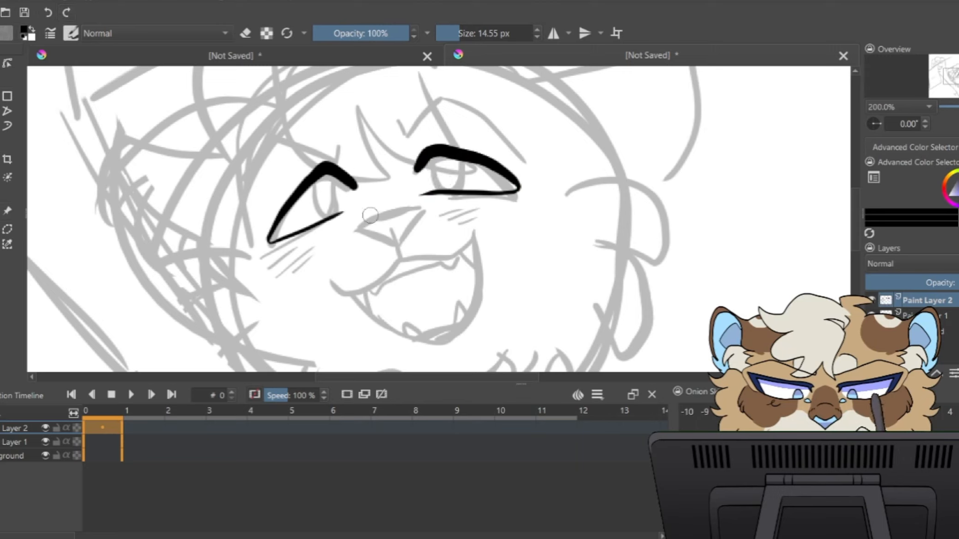
pyautogui.moveTo(352, 220); pyautogui.dragTo(397, 245)
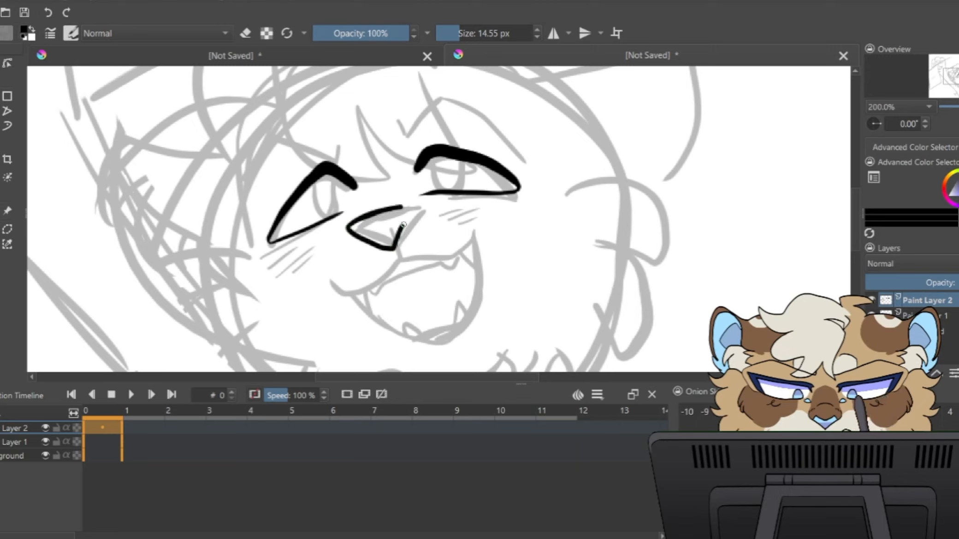
pyautogui.moveTo(404, 223); pyautogui.dragTo(376, 230)
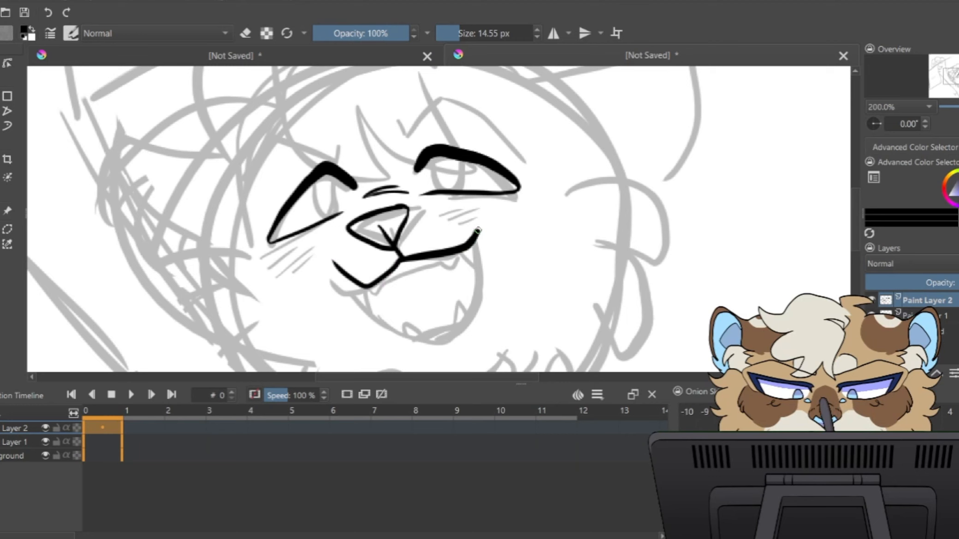
pyautogui.moveTo(480, 226); pyautogui.dragTo(495, 335)
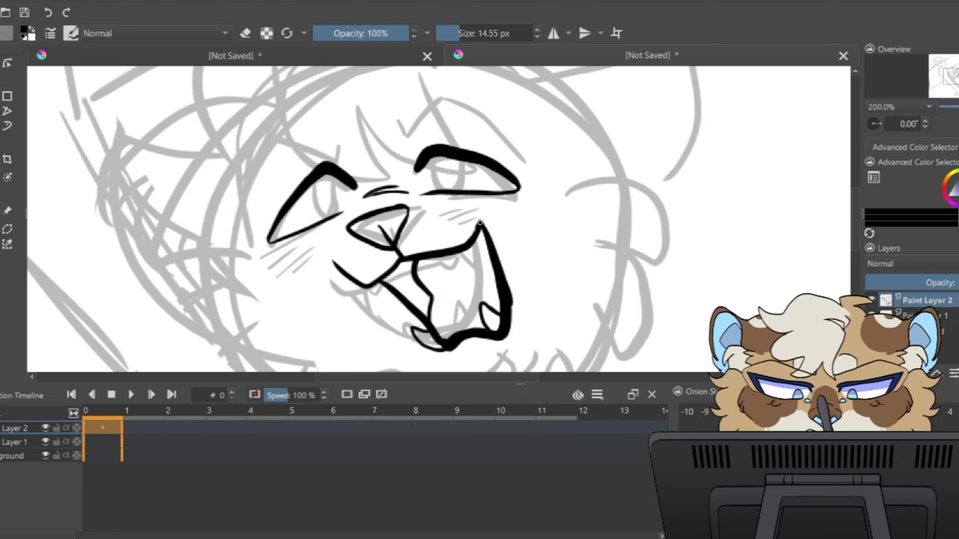
pyautogui.moveTo(483, 226); pyautogui.dragTo(492, 245)
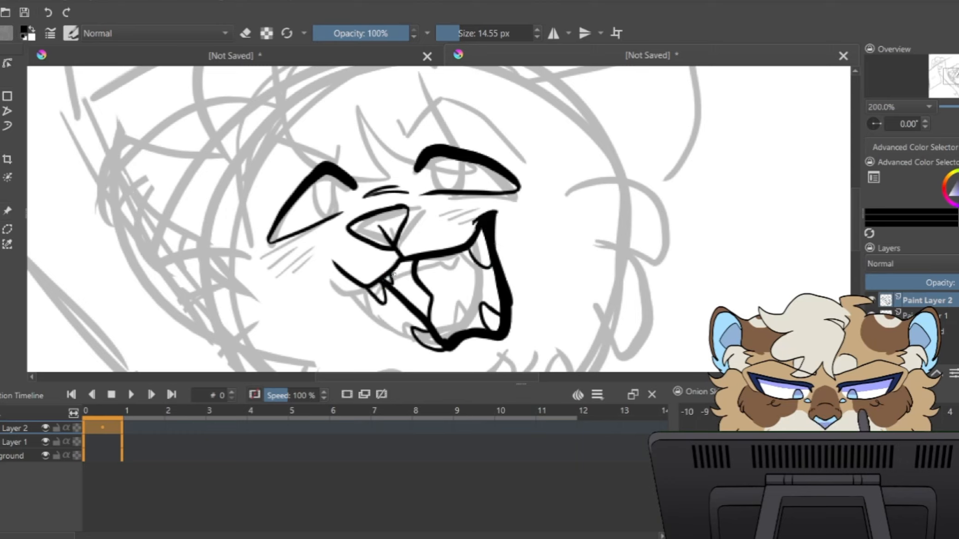
# Toggle the sketch layer's visibility and erase the first inked face lines with a 50 px eraser
pyautogui.click(245, 34)
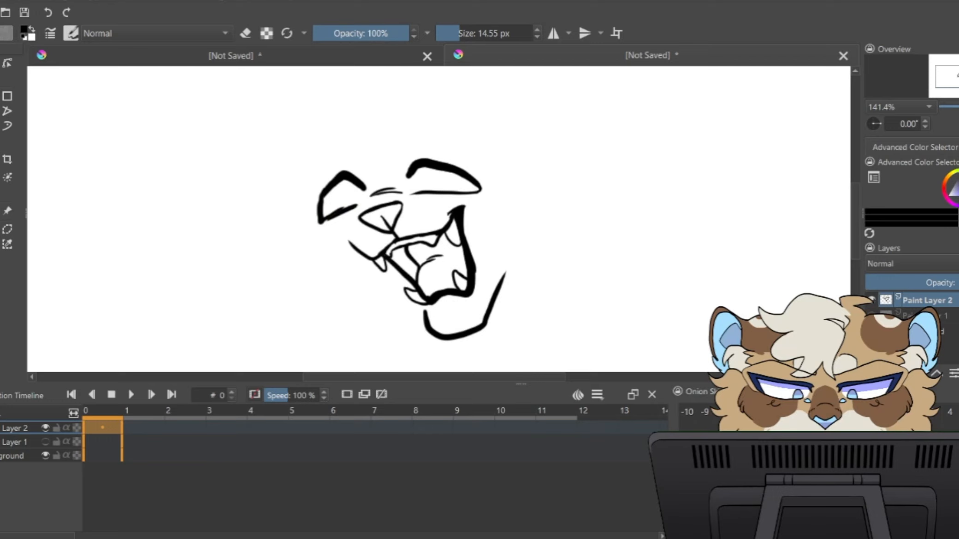
pyautogui.click(245, 33)
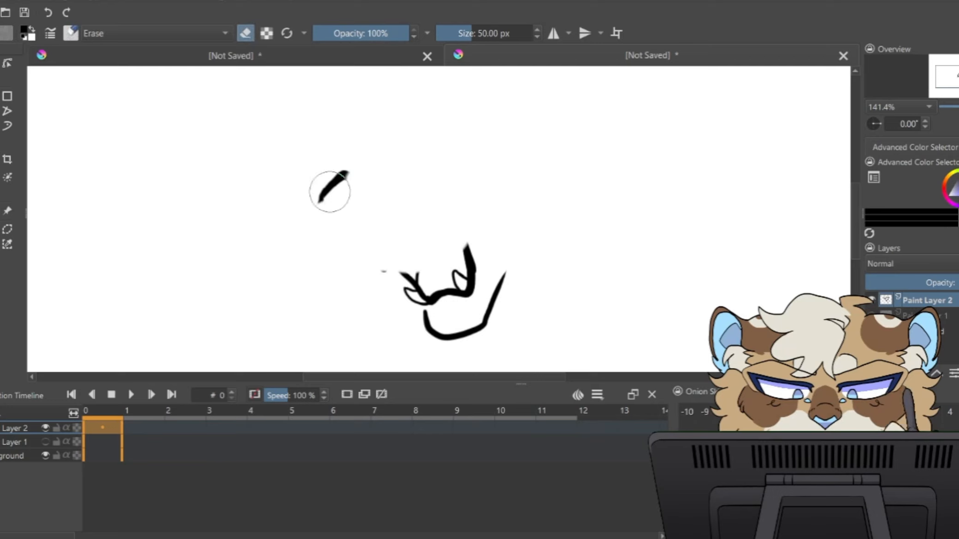
pyautogui.moveTo(330, 189); pyautogui.dragTo(496, 350)
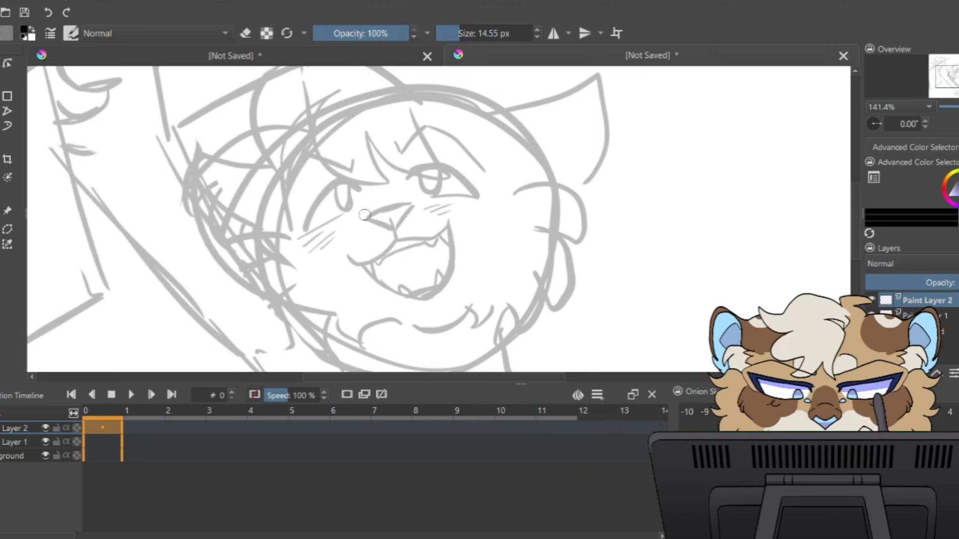
# Re-ink the nose, upper lip, open fanged mouth and tongue over the sketch
pyautogui.moveTo(363, 214); pyautogui.dragTo(406, 208)
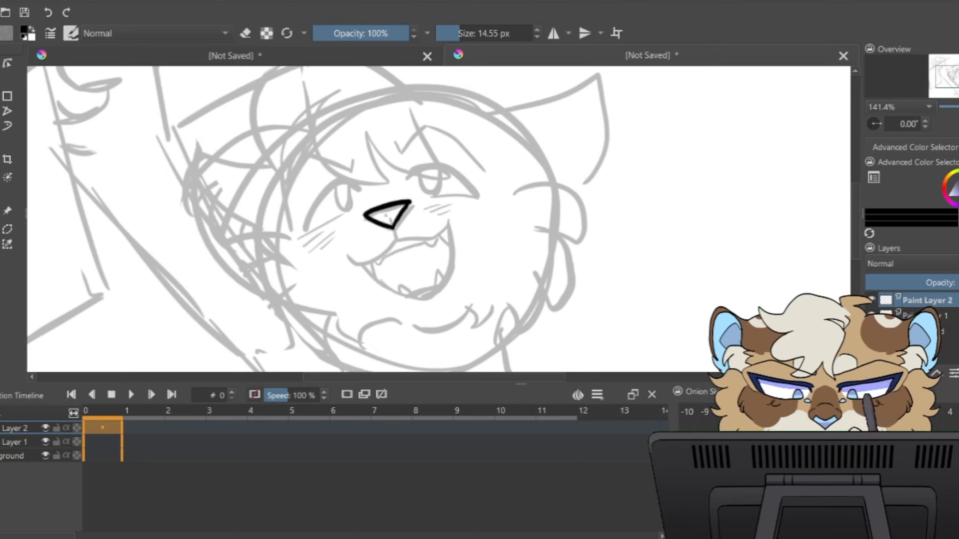
pyautogui.moveTo(391, 214); pyautogui.dragTo(440, 244)
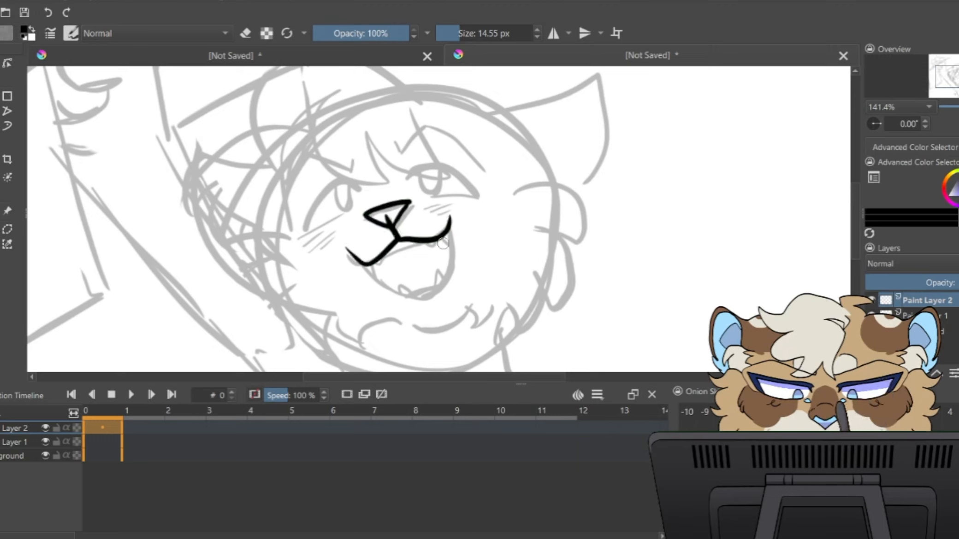
pyautogui.moveTo(428, 245); pyautogui.dragTo(415, 300)
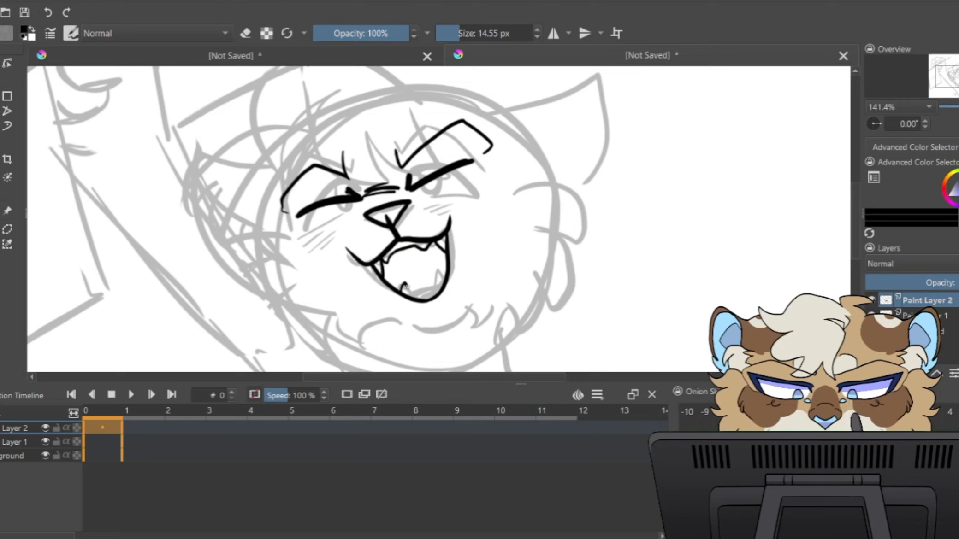
pyautogui.moveTo(398, 287); pyautogui.dragTo(443, 275)
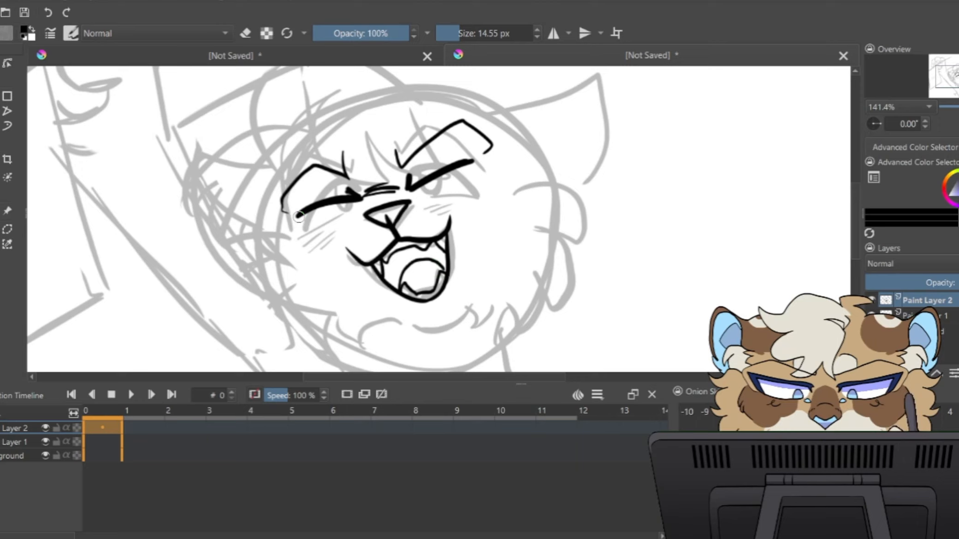
# Ink the fluffy left cheek fur, the head outline and the hair tuft
pyautogui.moveTo(300, 215); pyautogui.dragTo(285, 315)
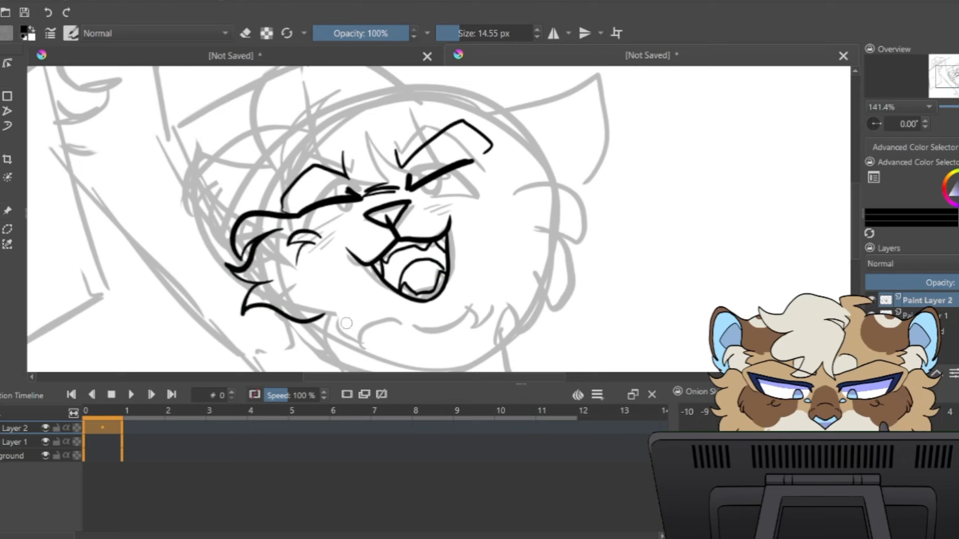
pyautogui.moveTo(318, 330); pyautogui.dragTo(416, 329)
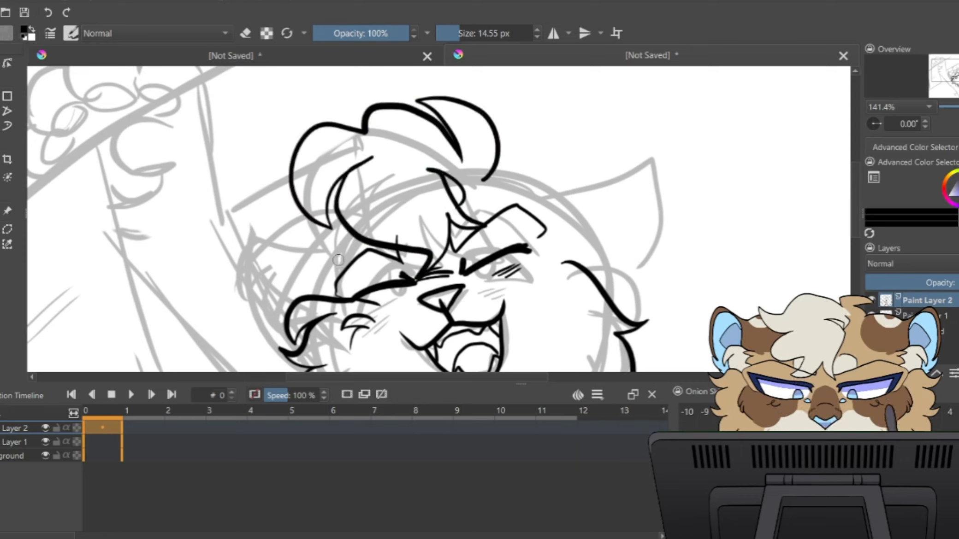
pyautogui.moveTo(339, 245); pyautogui.dragTo(335, 300)
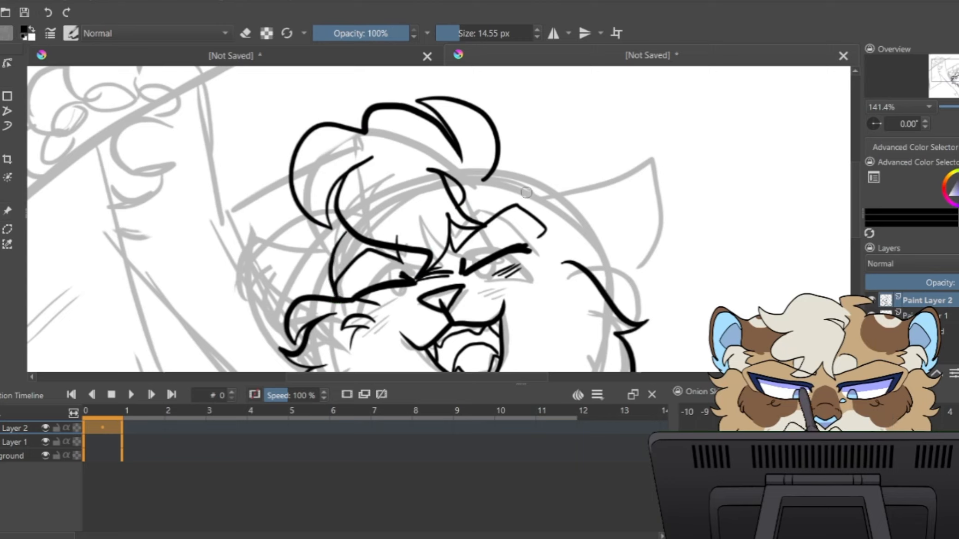
pyautogui.moveTo(532, 195); pyautogui.dragTo(629, 275)
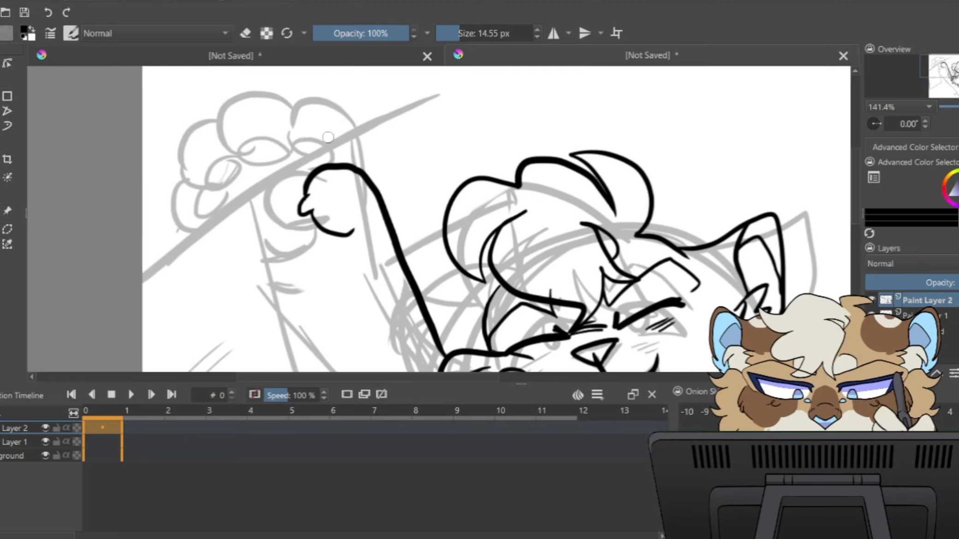
# Ink the raised paw's curled fingers over the sketch
pyautogui.moveTo(330, 137); pyautogui.dragTo(297, 162)
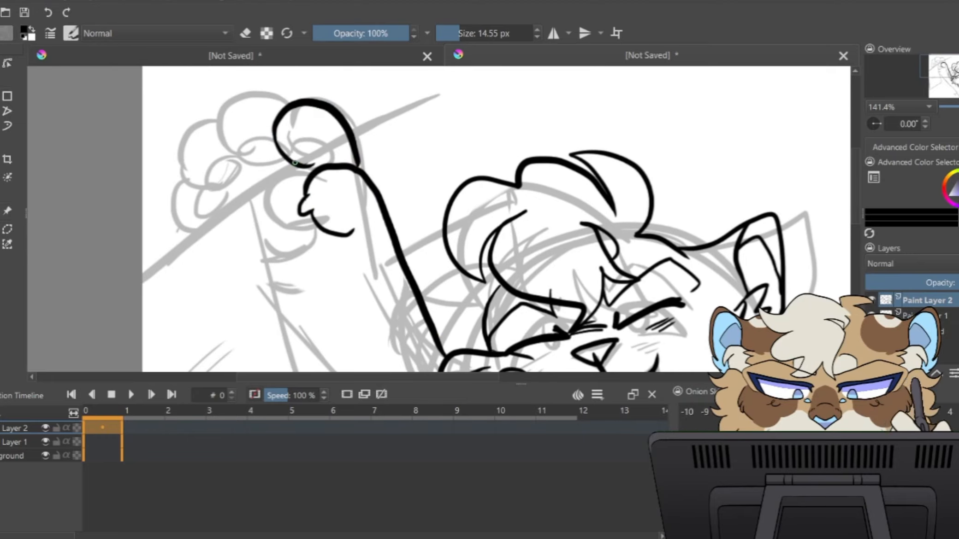
pyautogui.moveTo(293, 162); pyautogui.dragTo(232, 165)
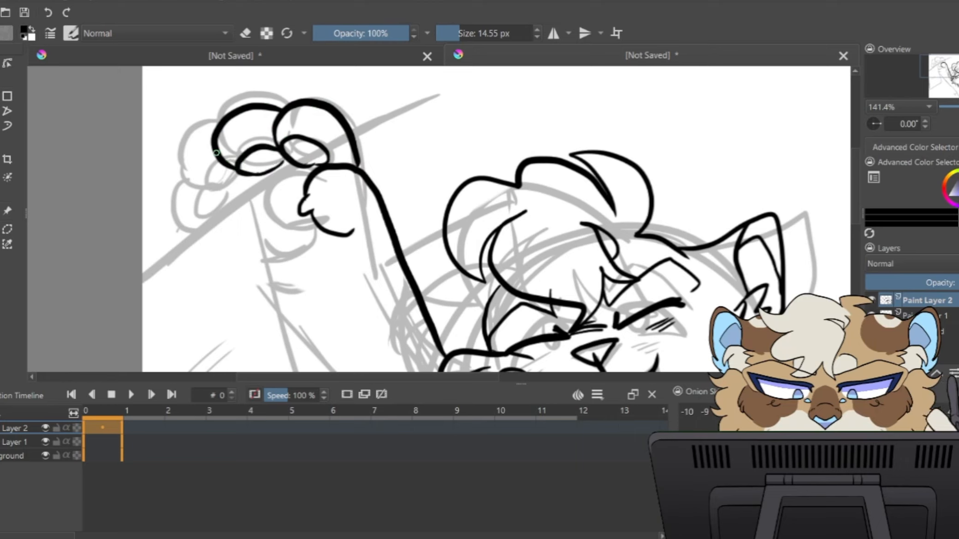
pyautogui.moveTo(217, 153); pyautogui.dragTo(254, 174)
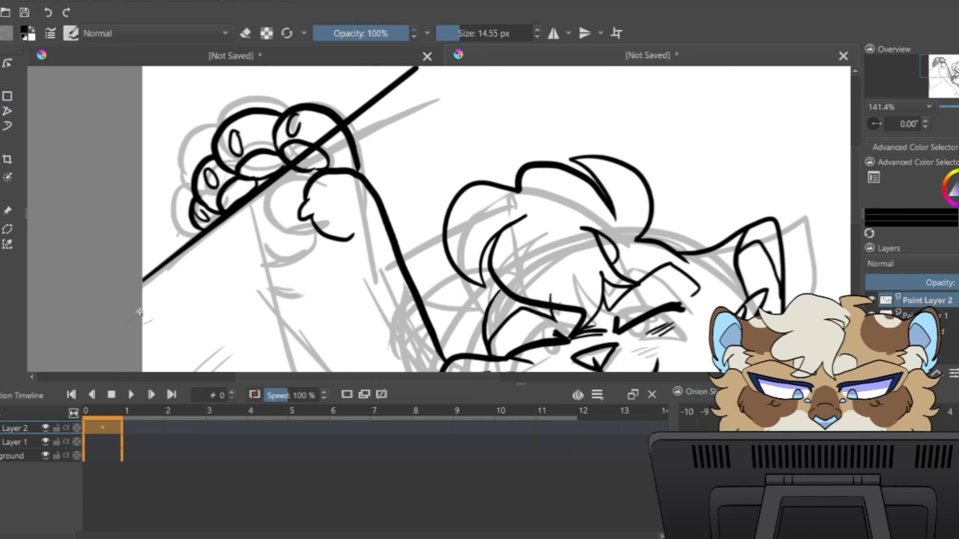
# Draw the flagpole's second parallel edge and toggle the sketch layer's visibility
pyautogui.moveTo(141, 311); pyautogui.dragTo(429, 78)
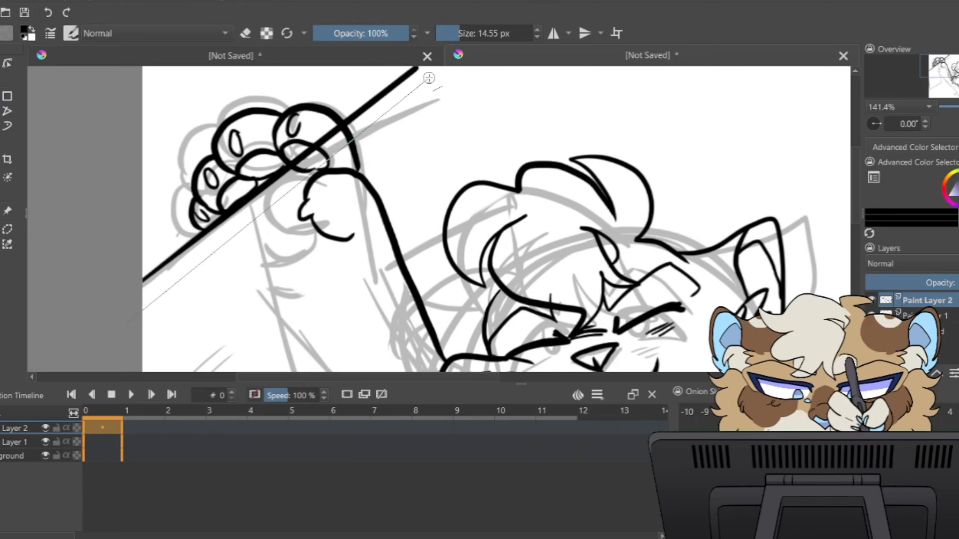
pyautogui.moveTo(141, 312); pyautogui.dragTo(428, 77)
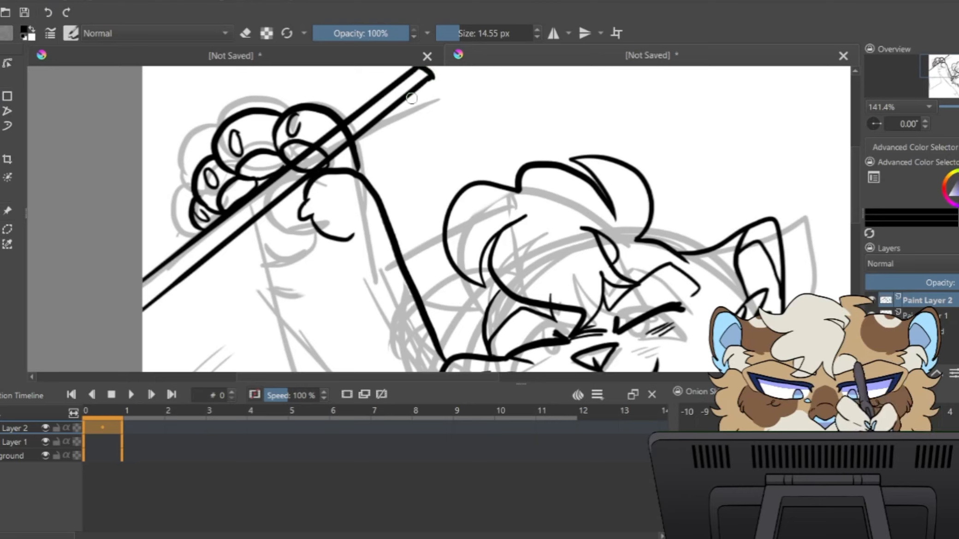
pyautogui.click(245, 33)
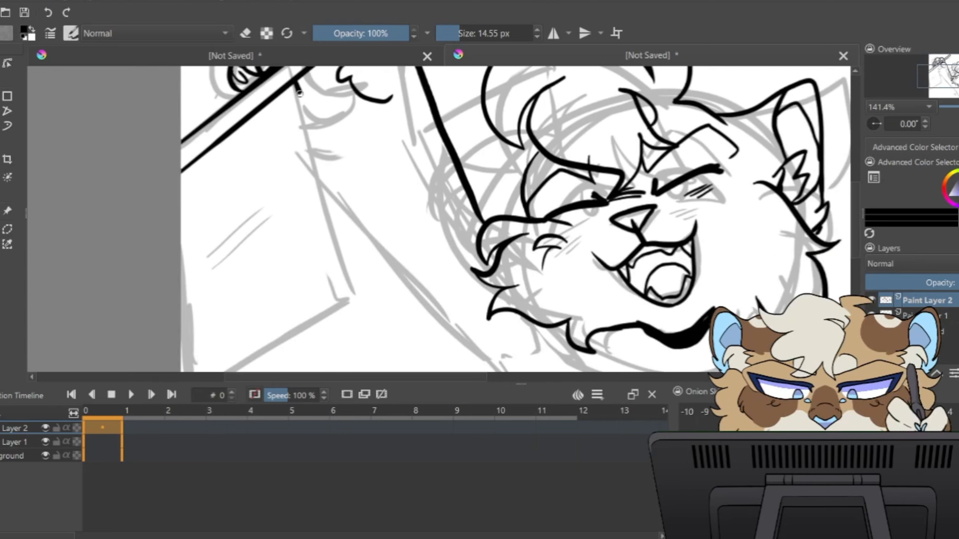
# Ink the raised arm outline, the shoulder and the fur along the chest
pyautogui.moveTo(300, 92); pyautogui.dragTo(293, 184)
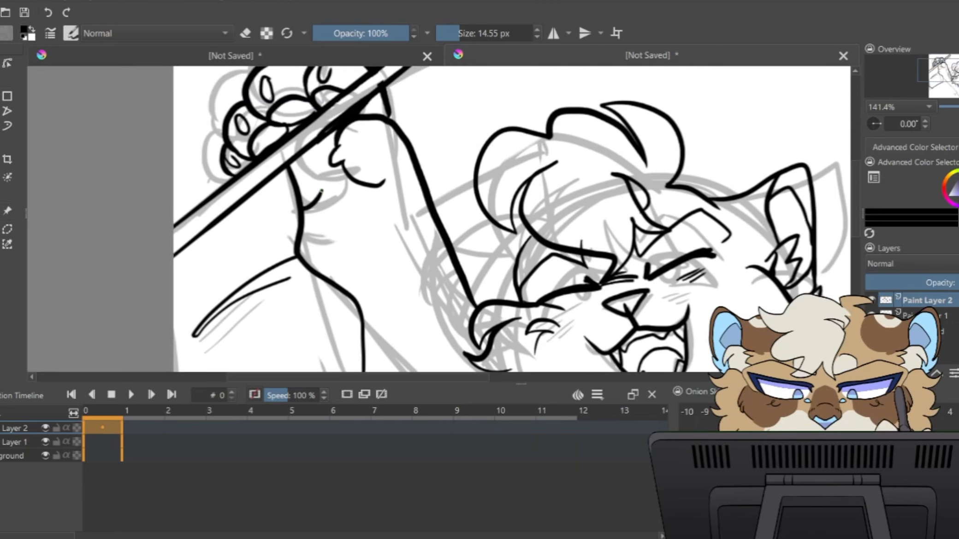
pyautogui.moveTo(318, 173); pyautogui.dragTo(360, 189)
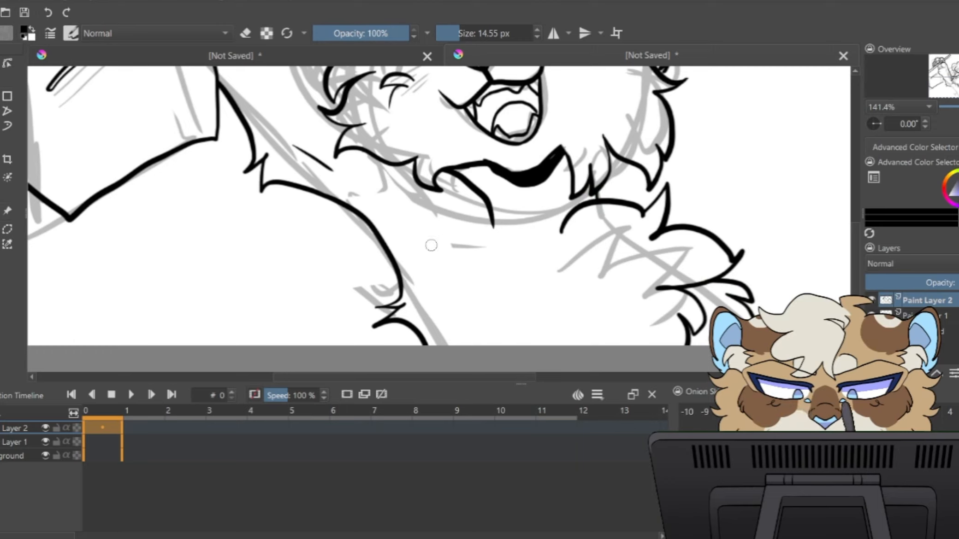
pyautogui.moveTo(434, 247); pyautogui.dragTo(495, 340)
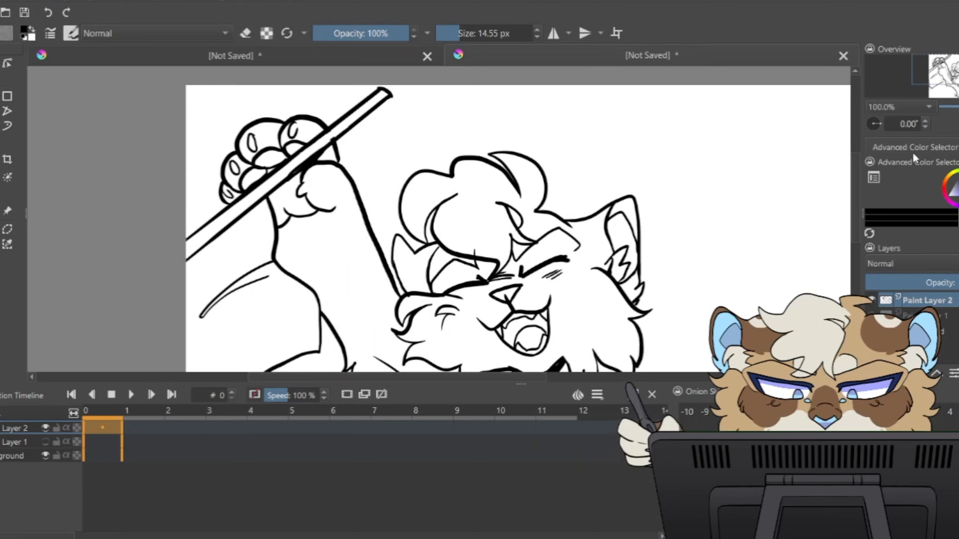
# Add a new layer below the line art for colour fills
pyautogui.click(321, 257)
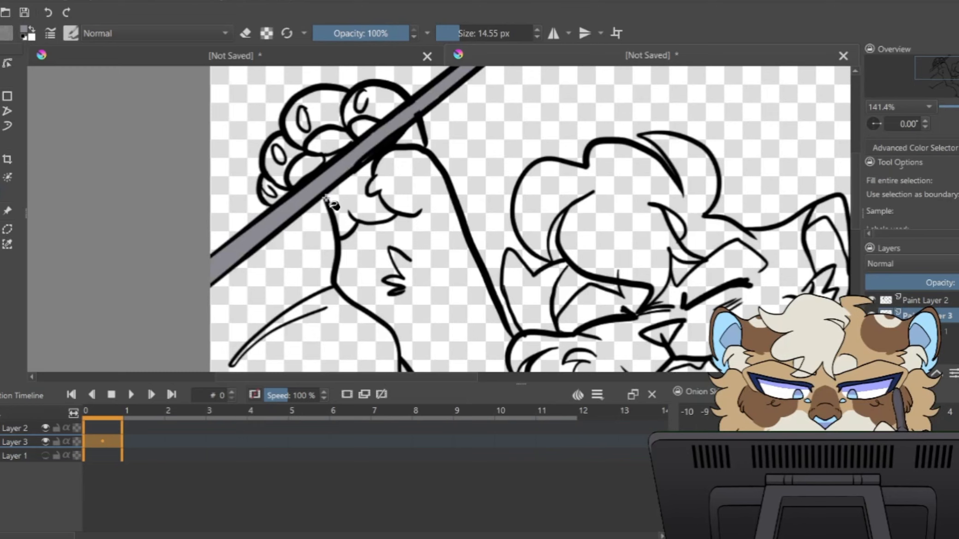
# Add Layer 4 and paint a white base colour on the cat's arm
pyautogui.click(911, 146)
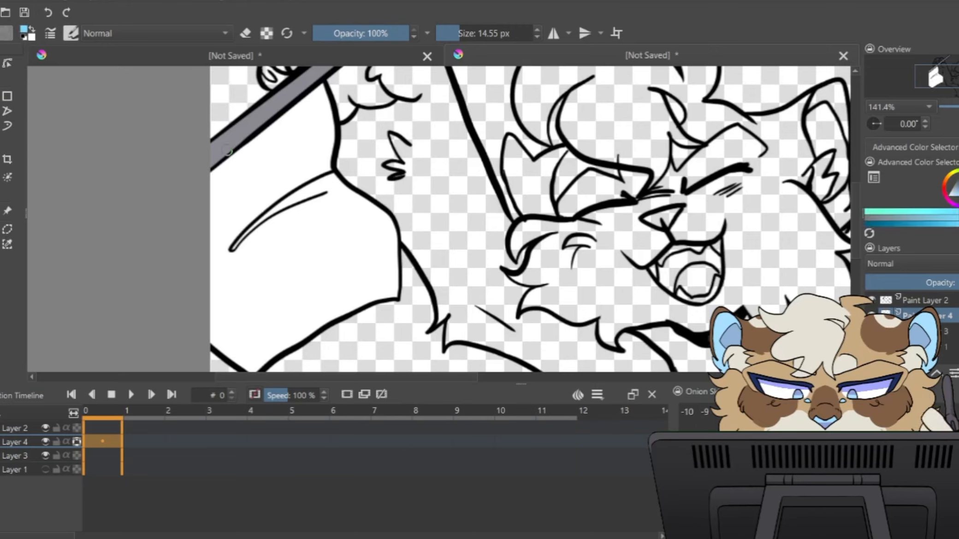
pyautogui.moveTo(227, 159); pyautogui.dragTo(278, 355)
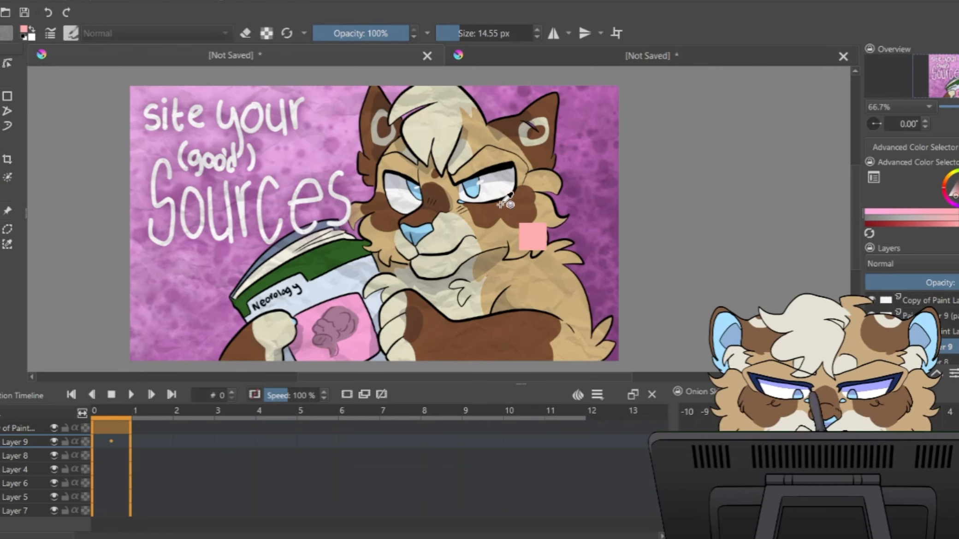
# Sample a colour from the reference artwork with the colour picker
pyautogui.click(651, 55)
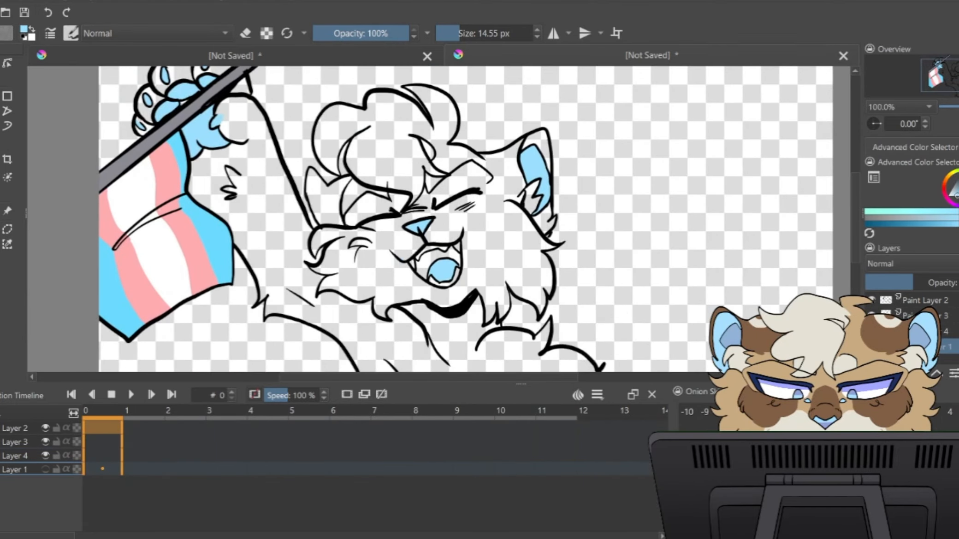
# Select the face-markings layer and pick brown in the colour selector
pyautogui.click(14, 455)
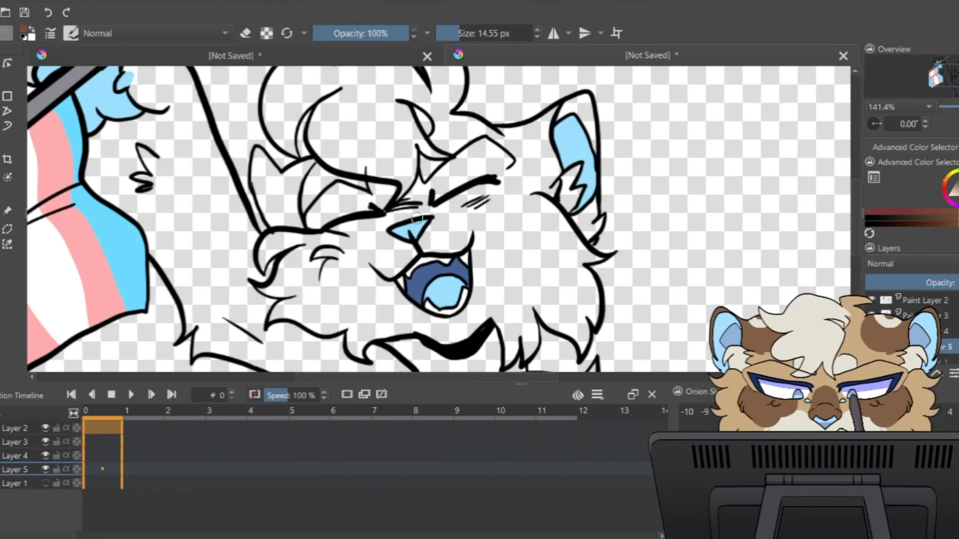
pyautogui.click(403, 217)
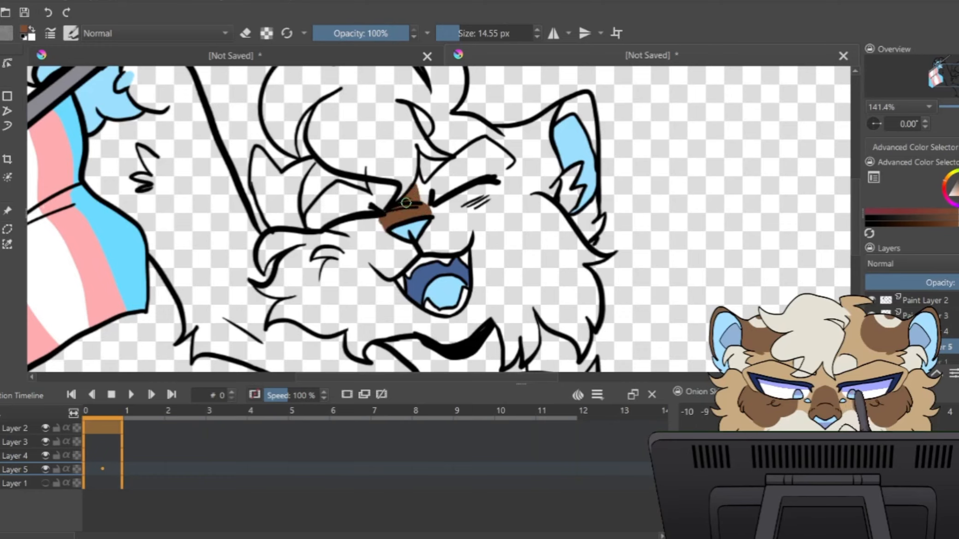
# Paint brown markings between the eyes and over the other eye
pyautogui.moveTo(407, 203); pyautogui.dragTo(513, 181)
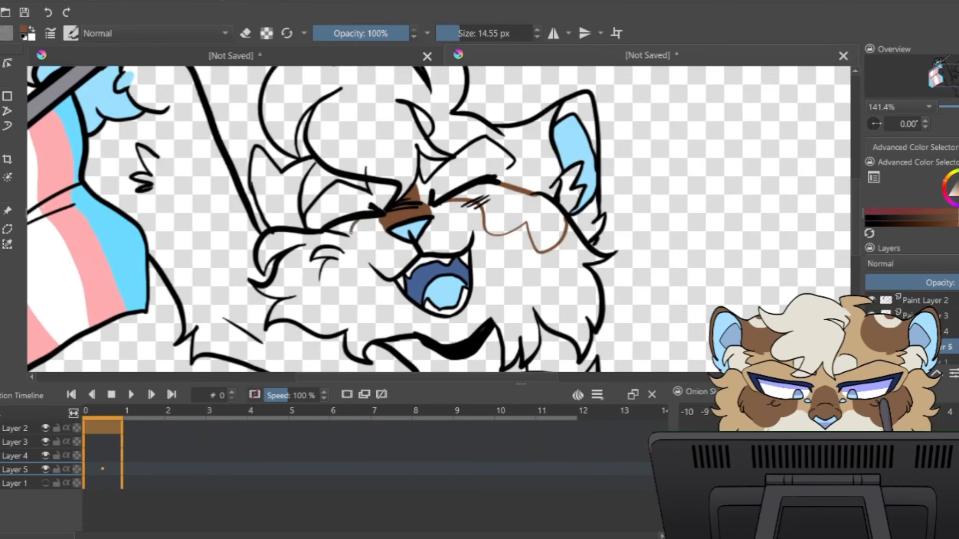
pyautogui.moveTo(348, 233); pyautogui.dragTo(285, 299)
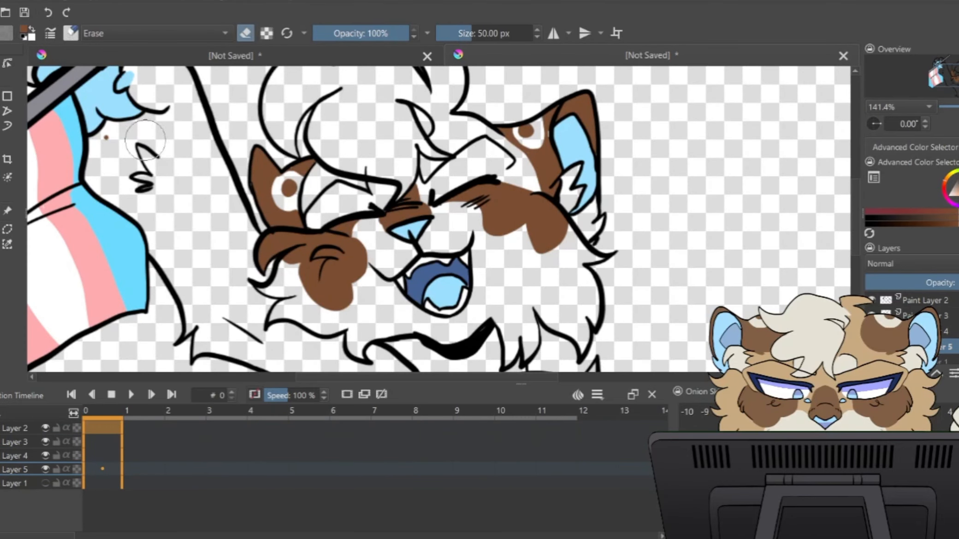
pyautogui.moveTo(111, 146)
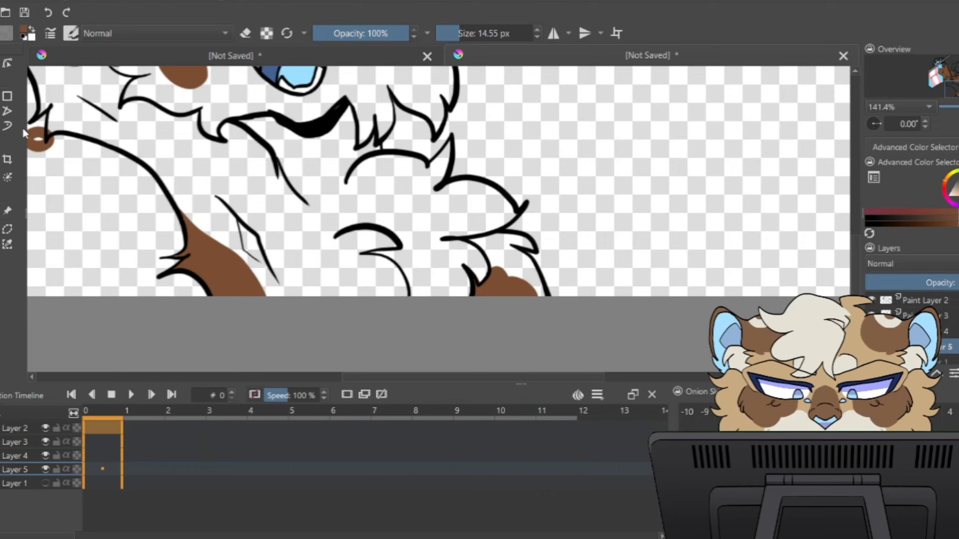
pyautogui.click(246, 33)
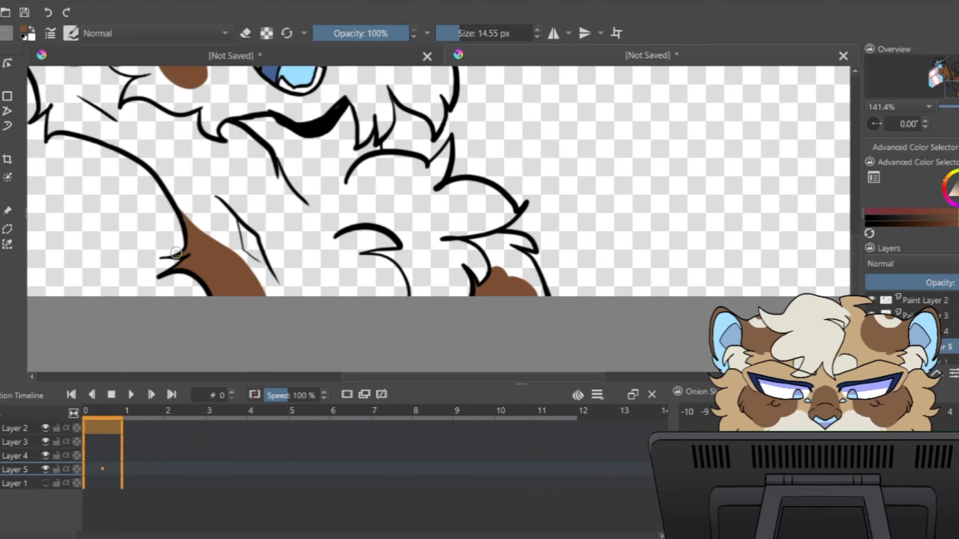
pyautogui.moveTo(263, 288)
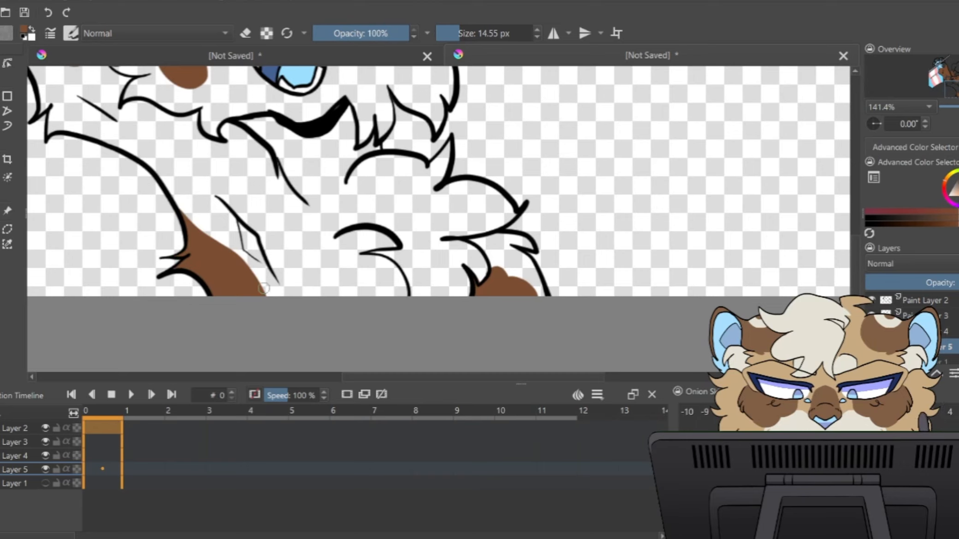
pyautogui.moveTo(926, 113)
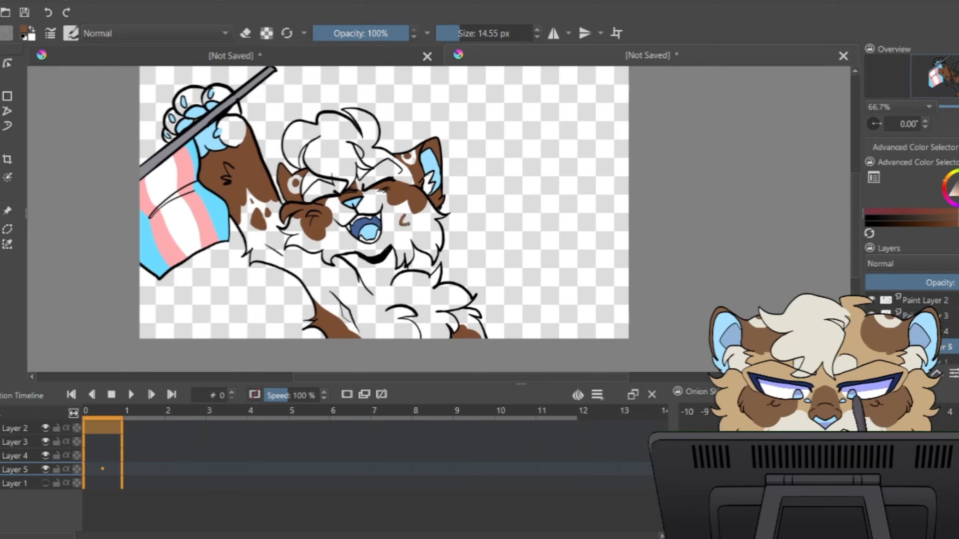
# Pick a colour in the colour selector for the tan base fur
pyautogui.click(404, 221)
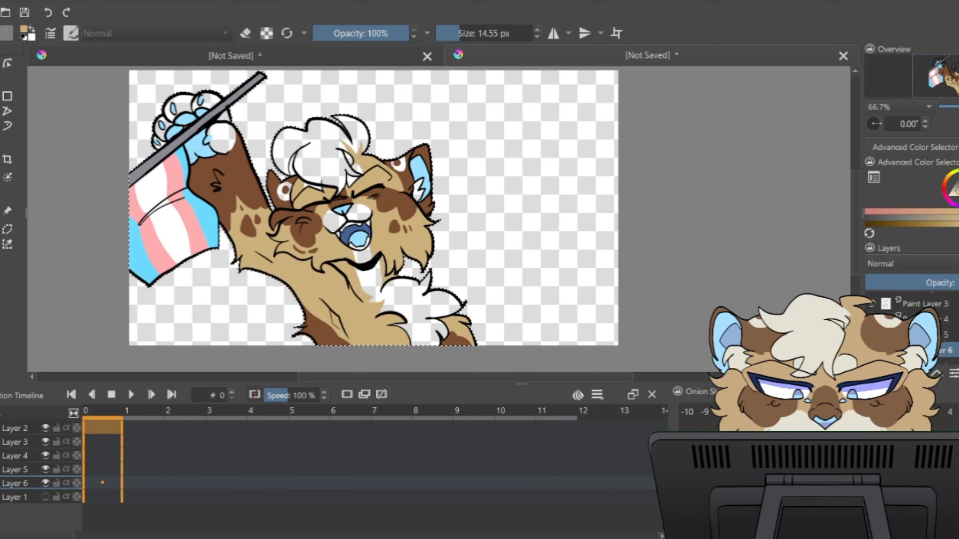
# Use the top toolbar while colouring the hair and chest tuft cream
pyautogui.click(651, 55)
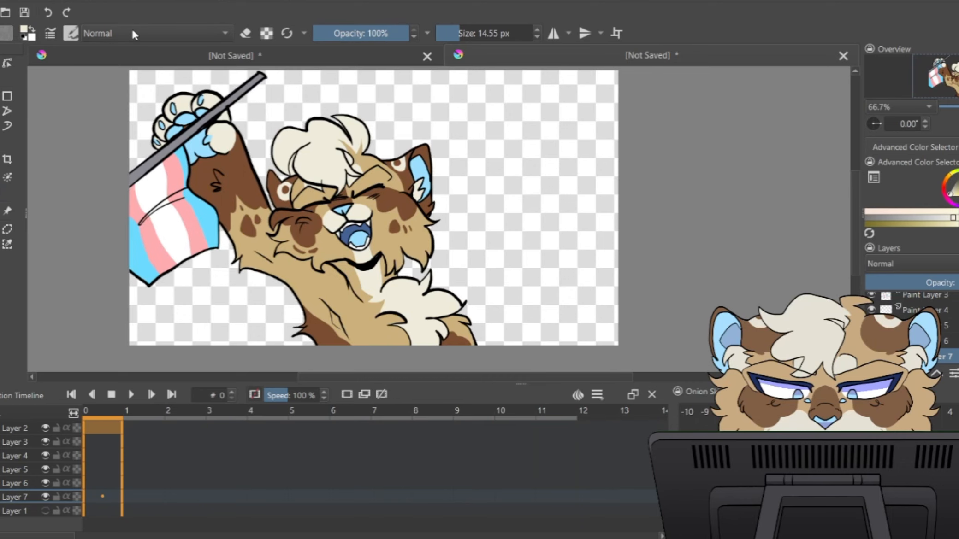
pyautogui.moveTo(135, 35)
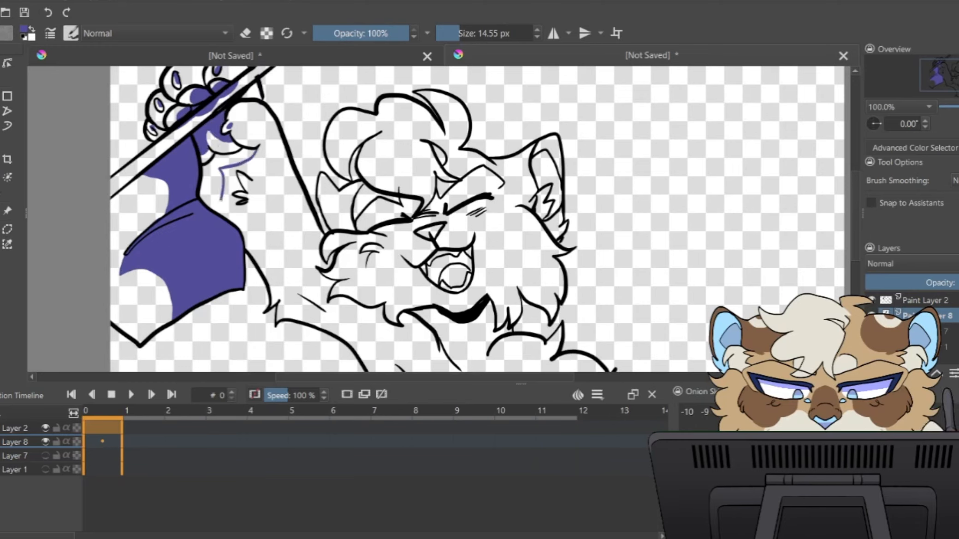
# Brush purple shading down the cat's side, along the body and under the chin
pyautogui.moveTo(220, 183); pyautogui.dragTo(257, 263)
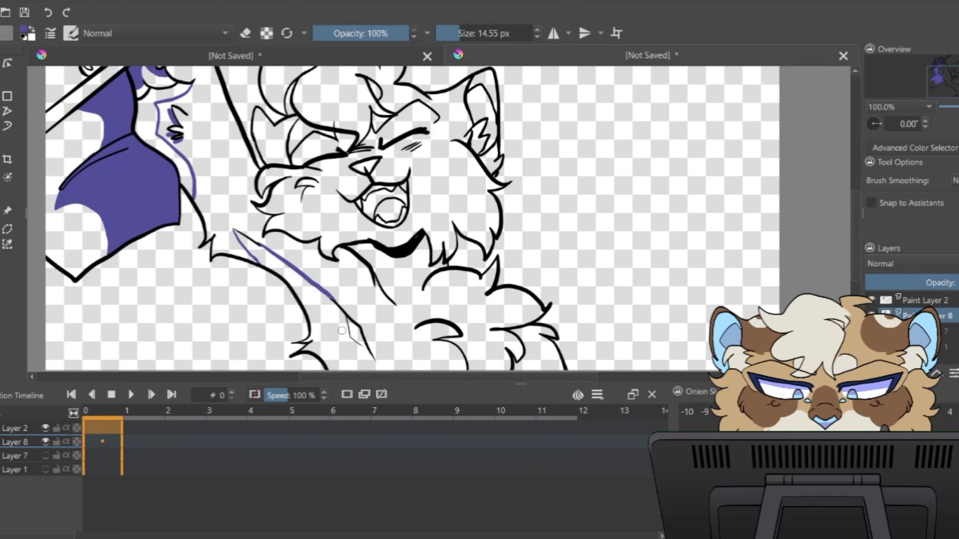
pyautogui.moveTo(340, 336); pyautogui.dragTo(354, 367)
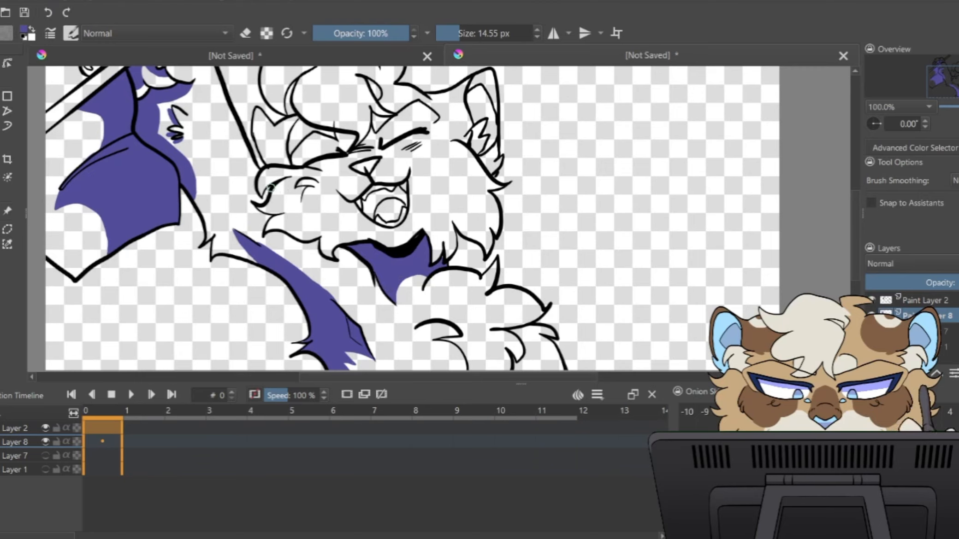
pyautogui.moveTo(272, 183); pyautogui.dragTo(263, 211)
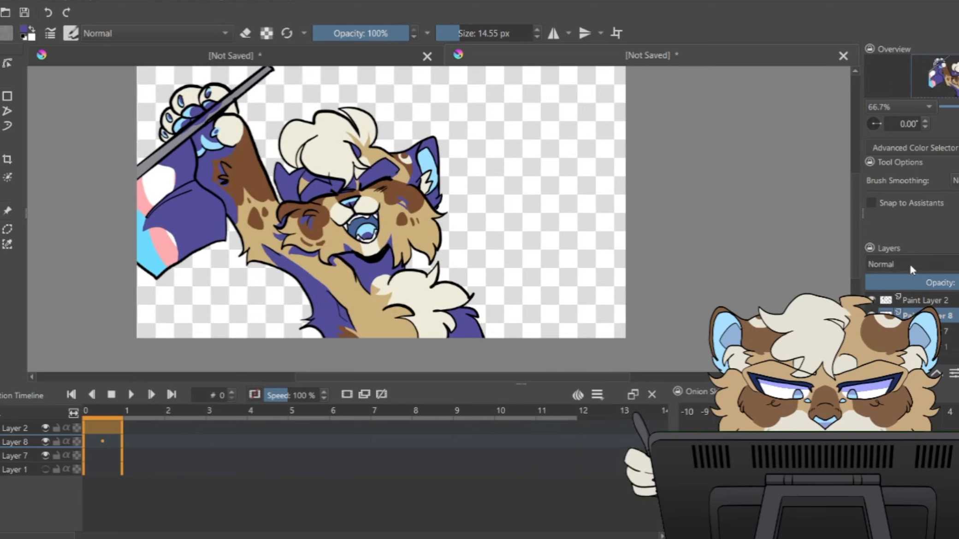
# Set the shading layer to Multiply and paint a light highlight on the hair
pyautogui.click(905, 264)
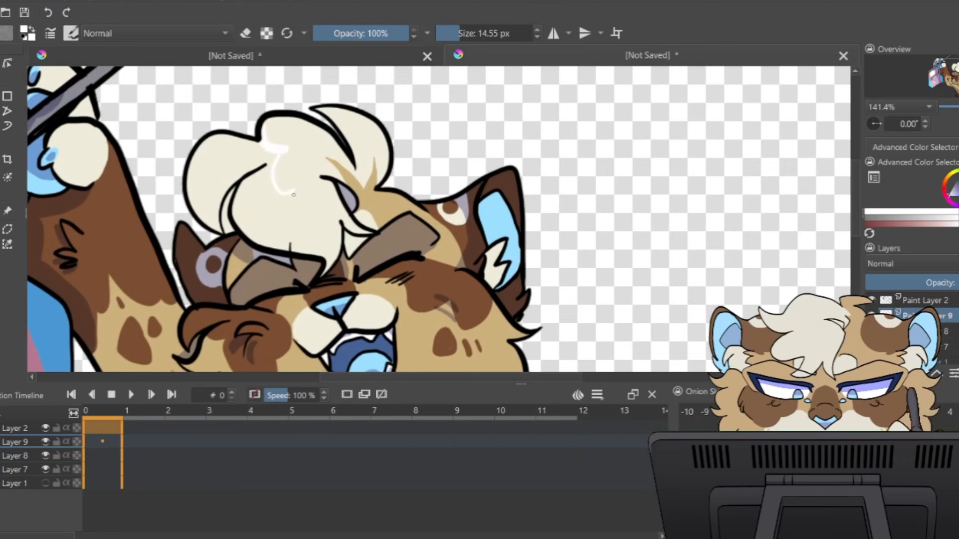
pyautogui.moveTo(281, 180); pyautogui.dragTo(305, 208)
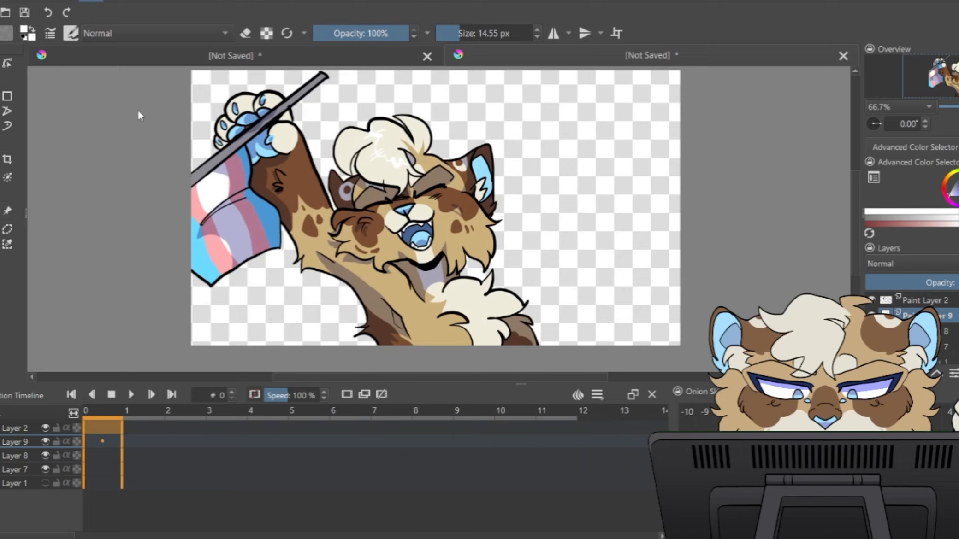
pyautogui.moveTo(131, 243)
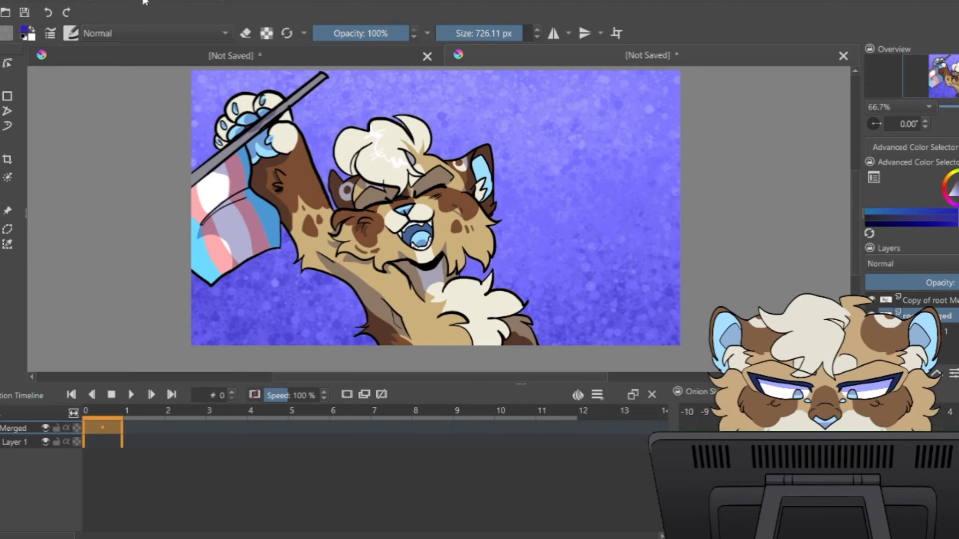
pyautogui.moveTo(801, 210)
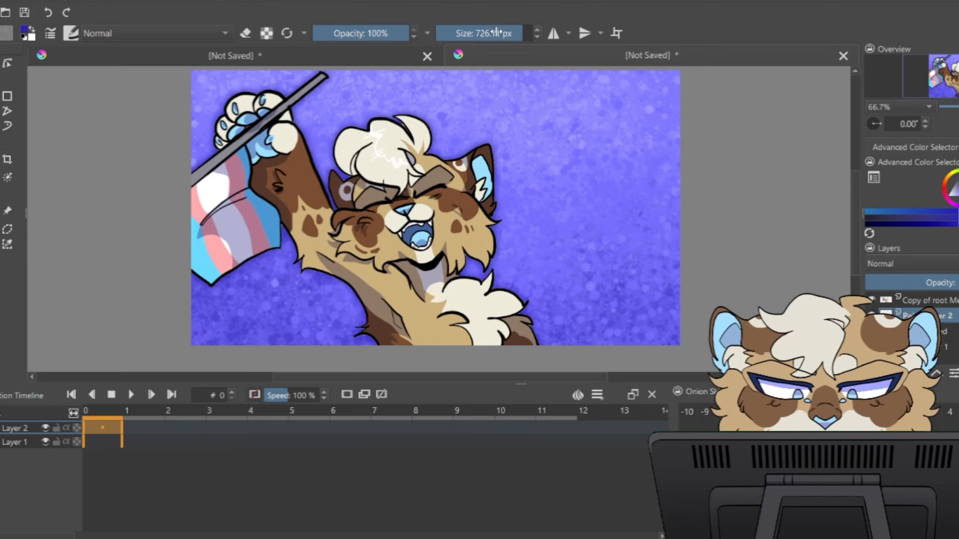
# Enter the value 39.07 while creating the purple bokeh background
pyautogui.write('39.07')
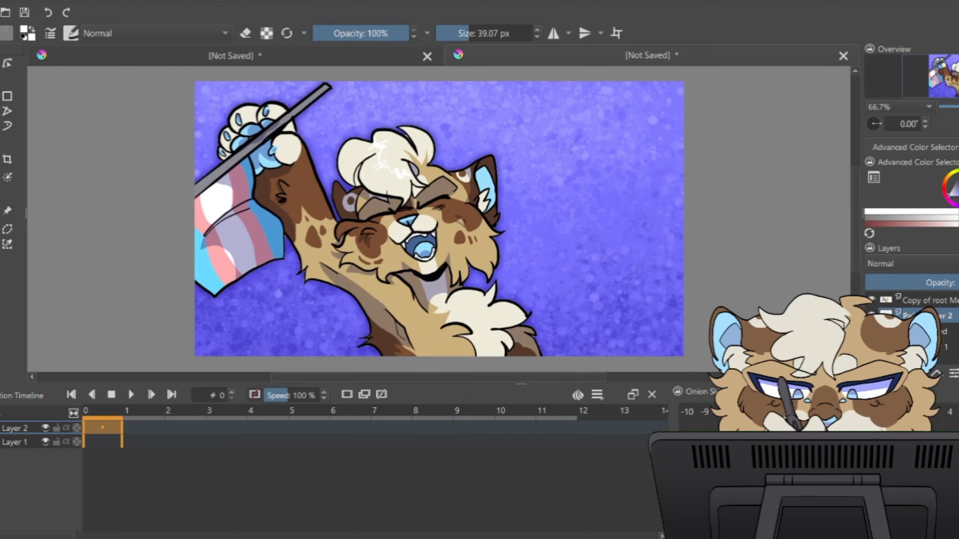
pyautogui.moveTo(558, 284)
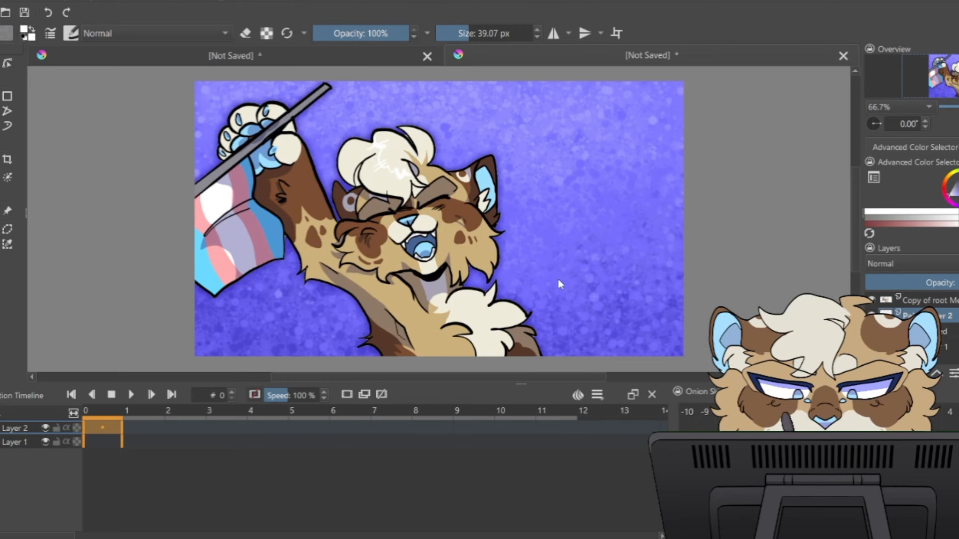